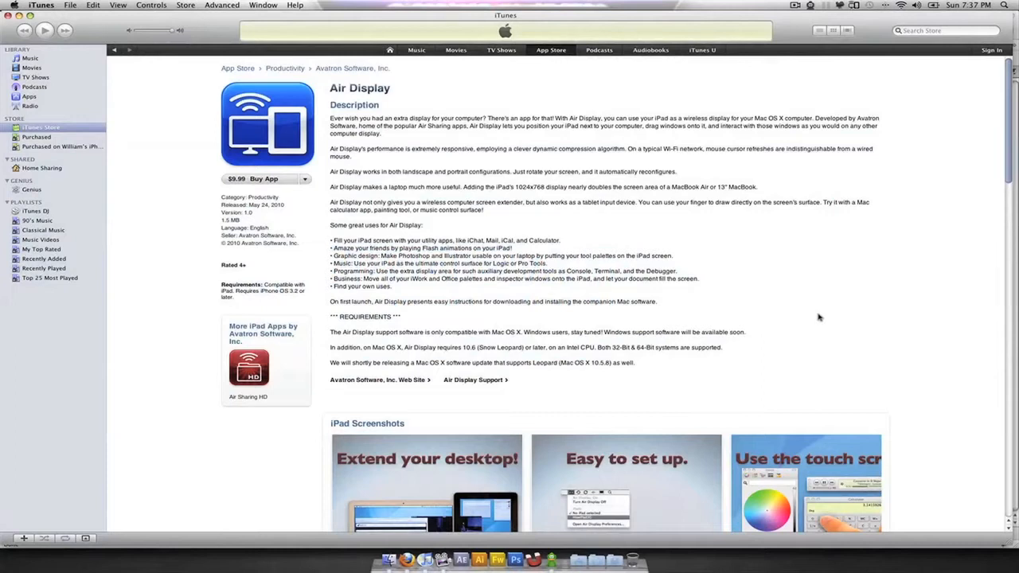
mouse_move(810, 321)
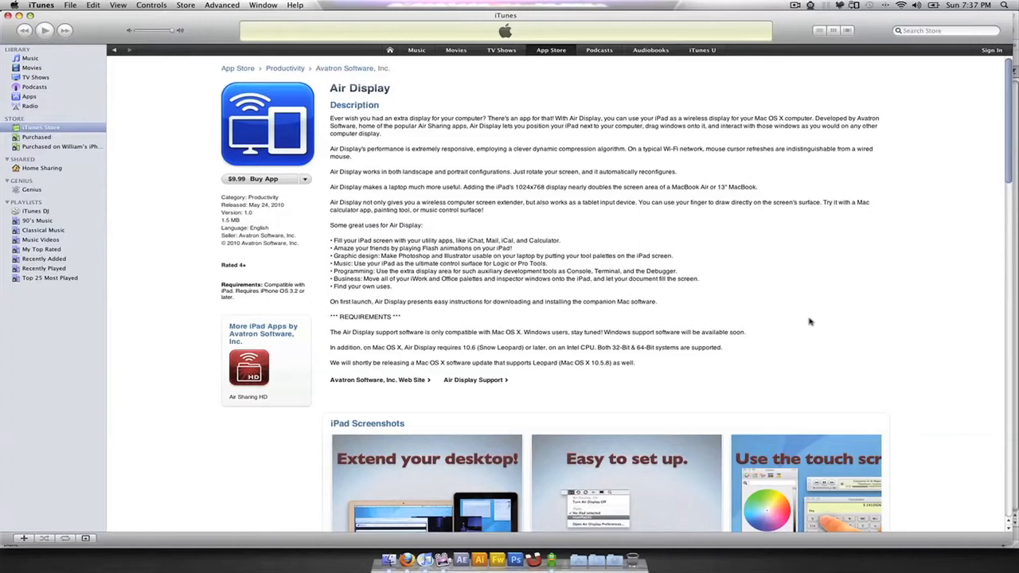
Scroll the Air Display App Store page down past the iPad screenshots to the customer ratings.
scroll("down", 3)
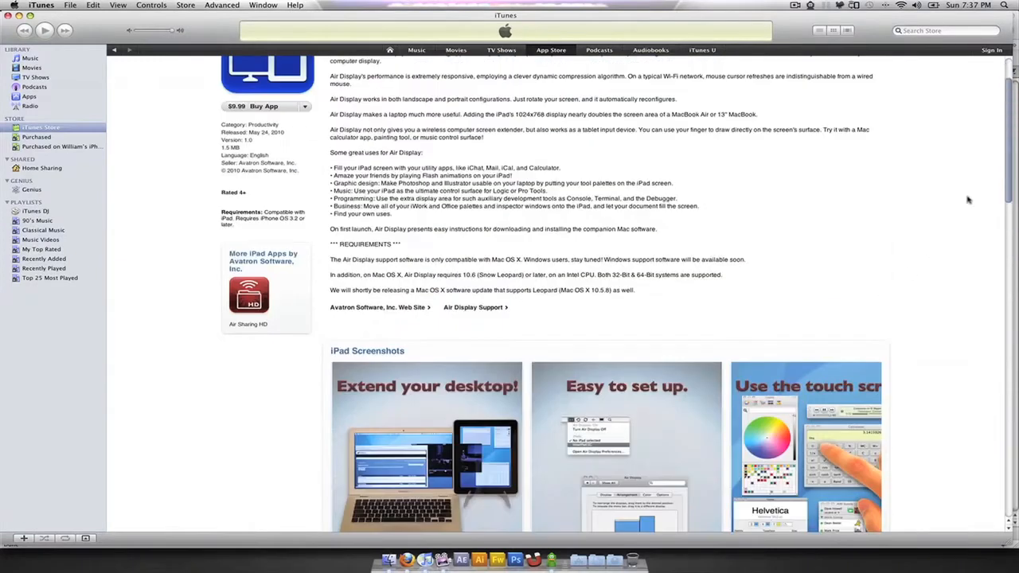
scroll("down", 3)
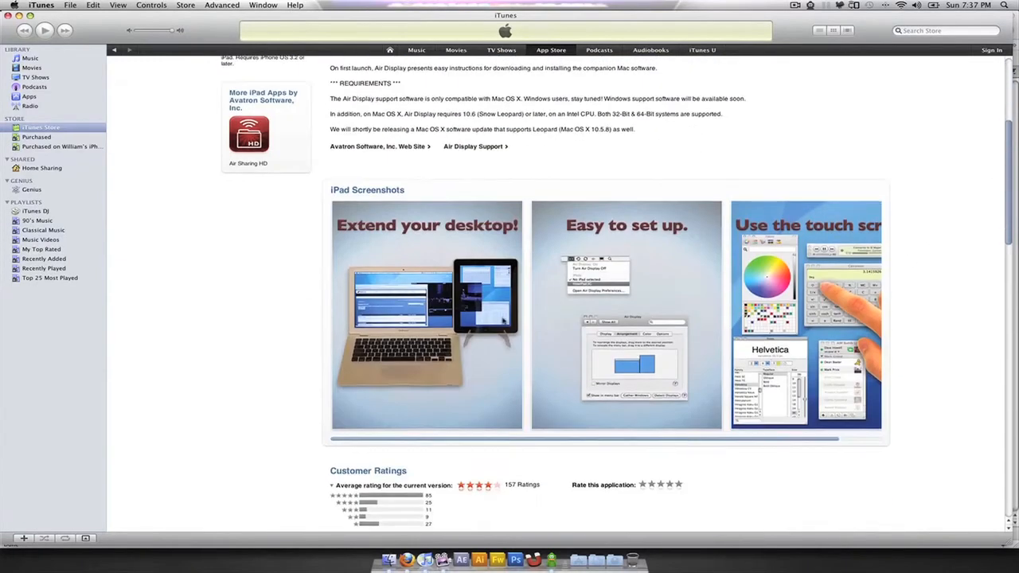
mouse_move(565, 279)
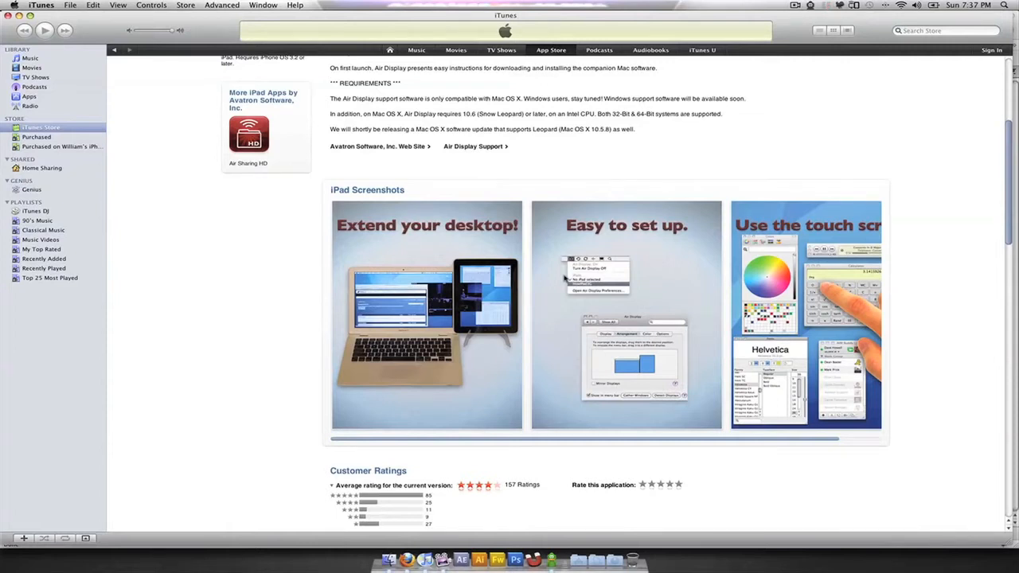
mouse_move(707, 286)
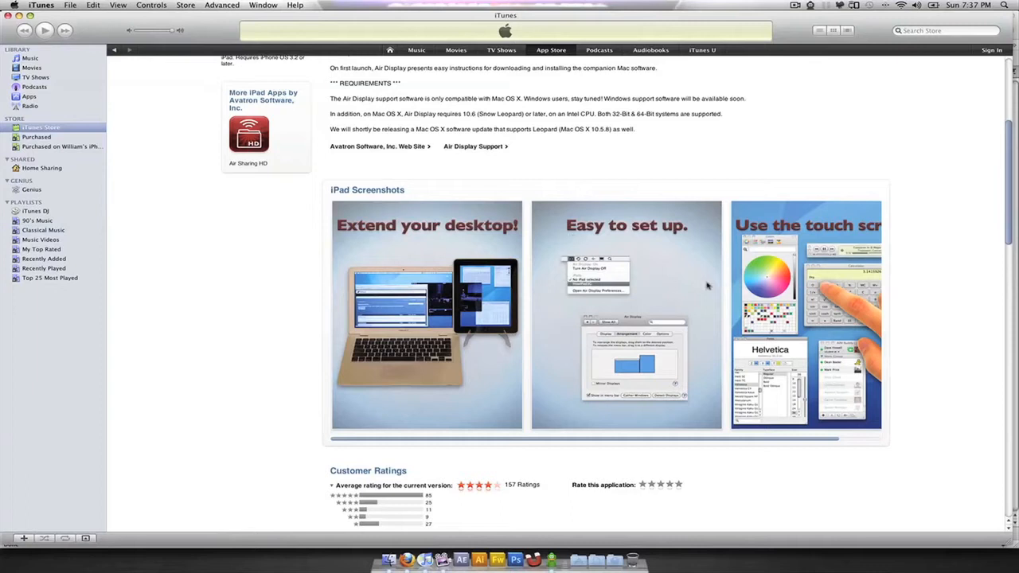
mouse_move(746, 385)
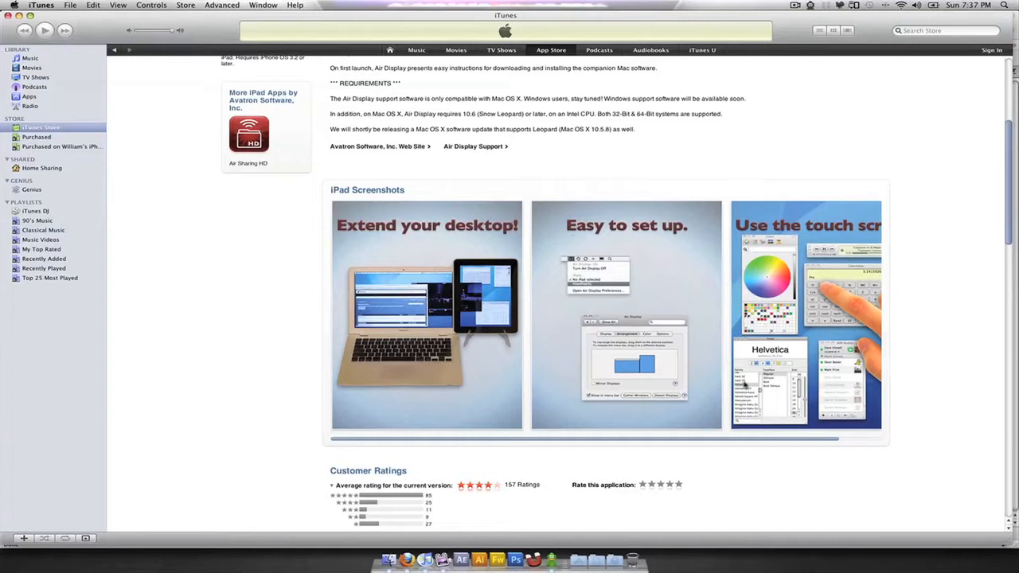
mouse_move(704, 358)
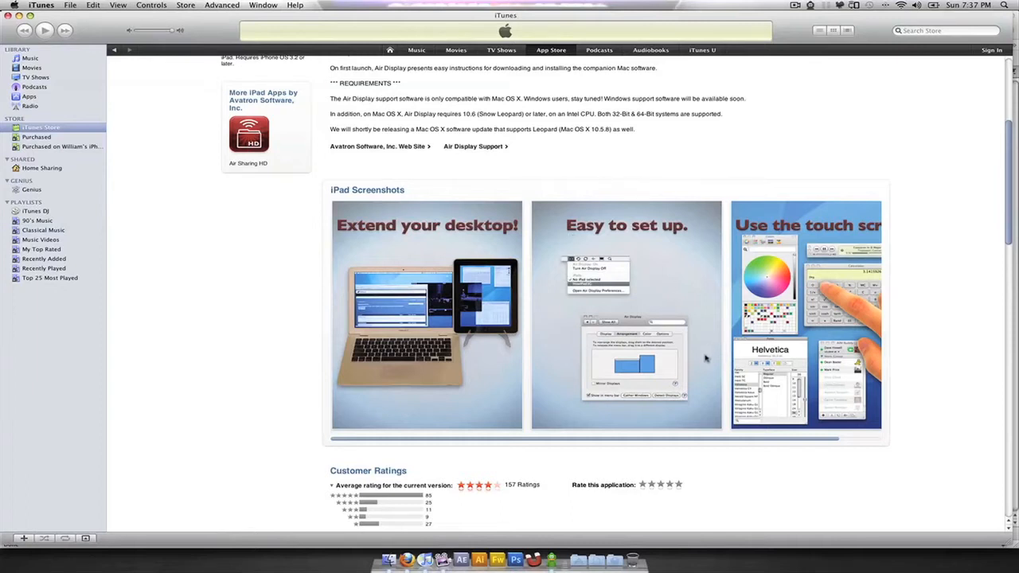
mouse_move(644, 145)
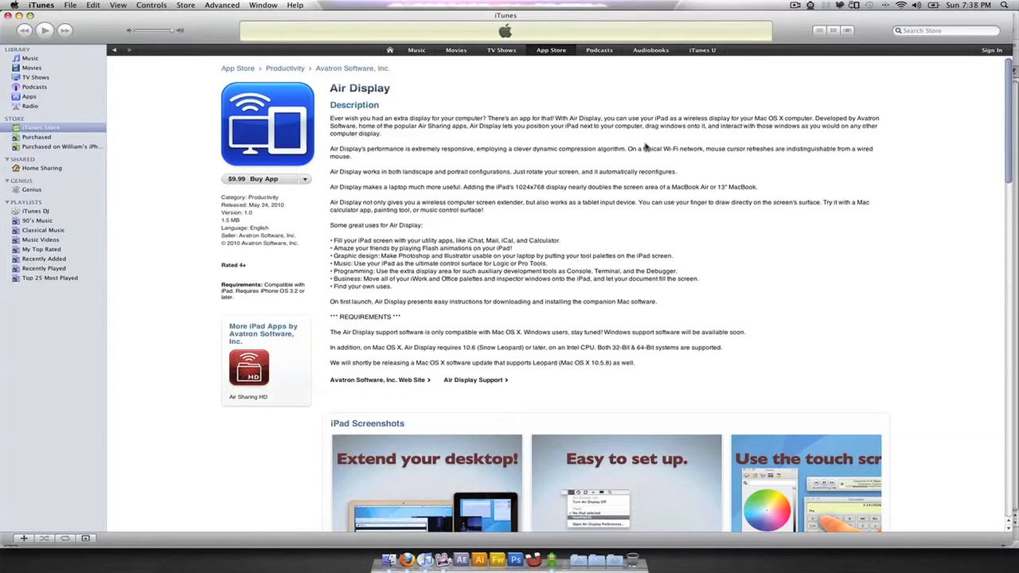
mouse_move(605, 253)
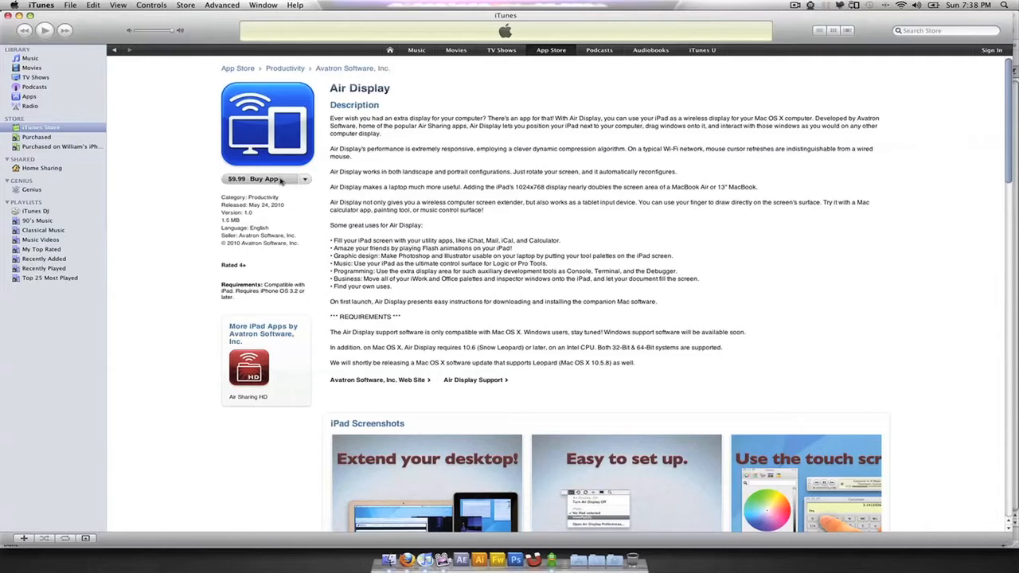
mouse_move(412, 545)
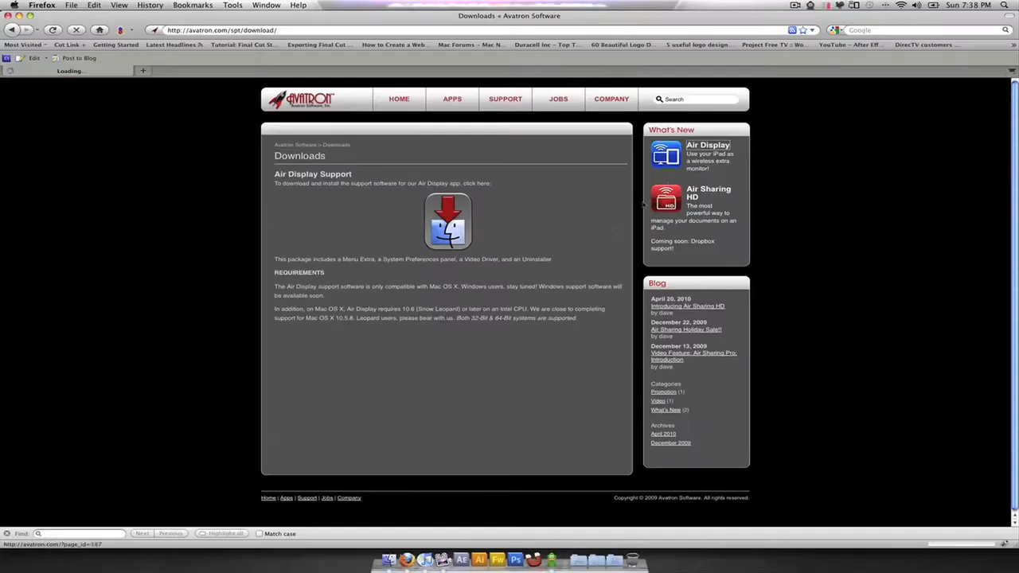
Download Air Display Installer.dmg from Avatron's support page, choosing Save File.
left_click(708, 144)
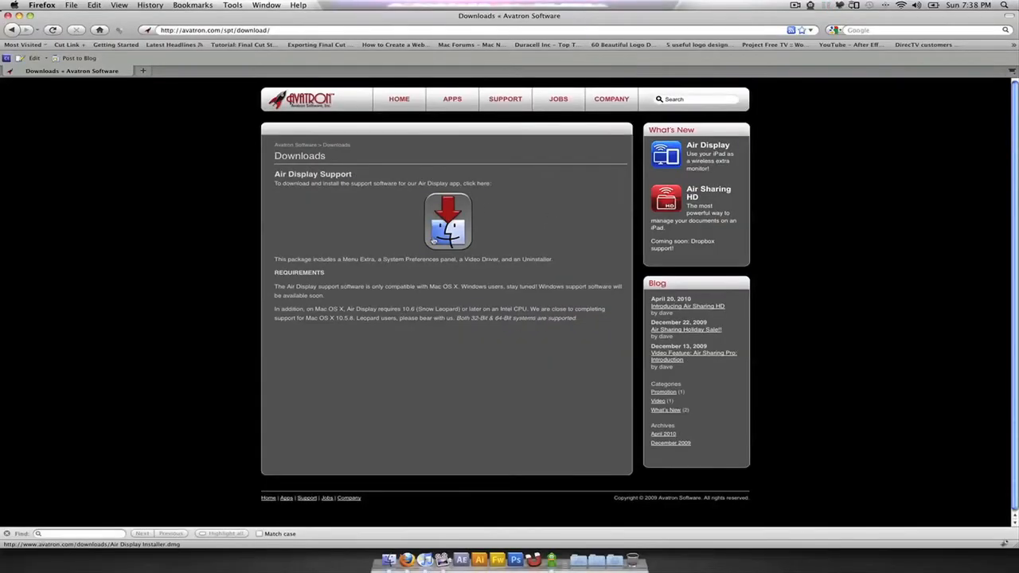
left_click(447, 221)
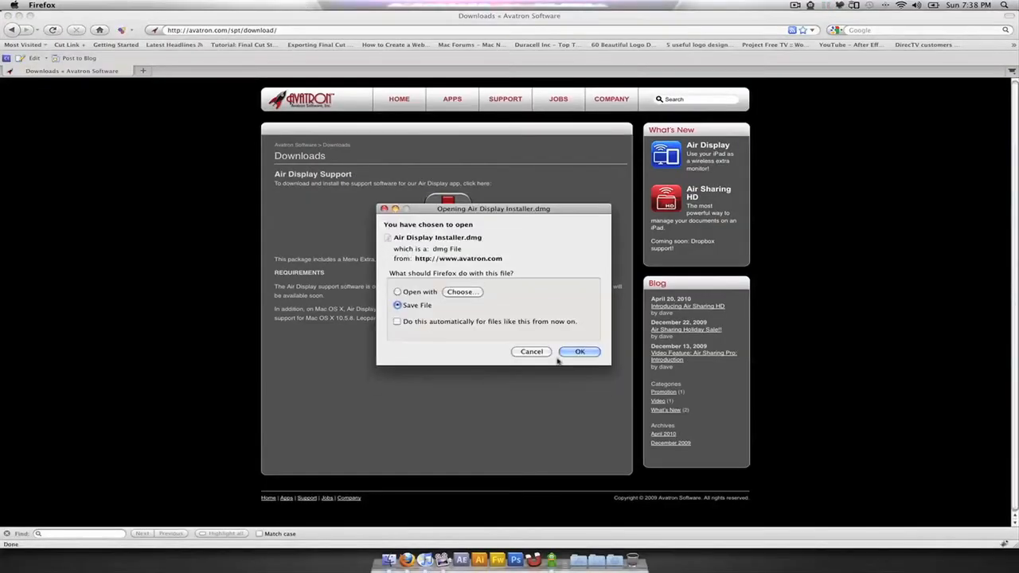
left_click(580, 351)
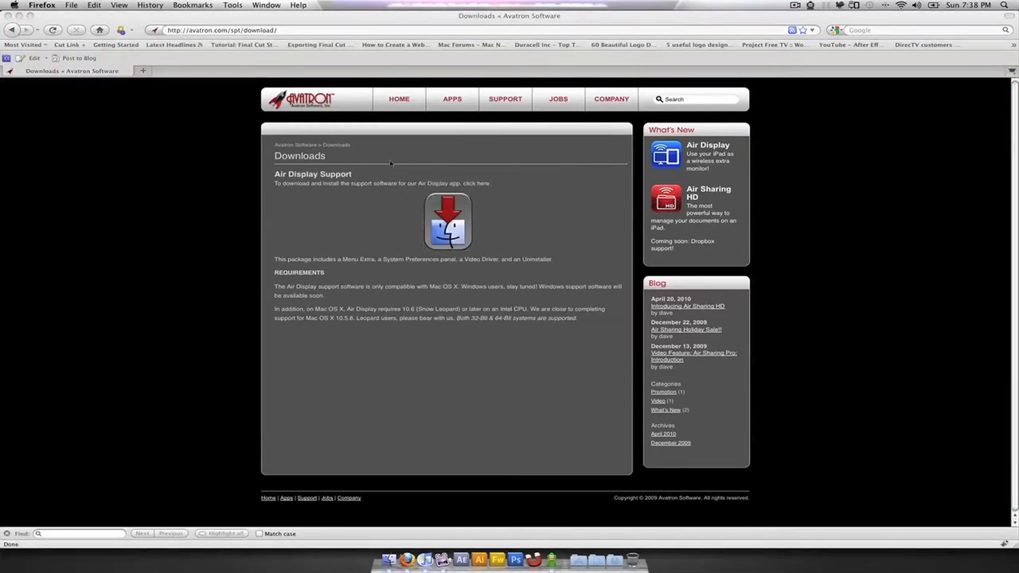
left_click(447, 221)
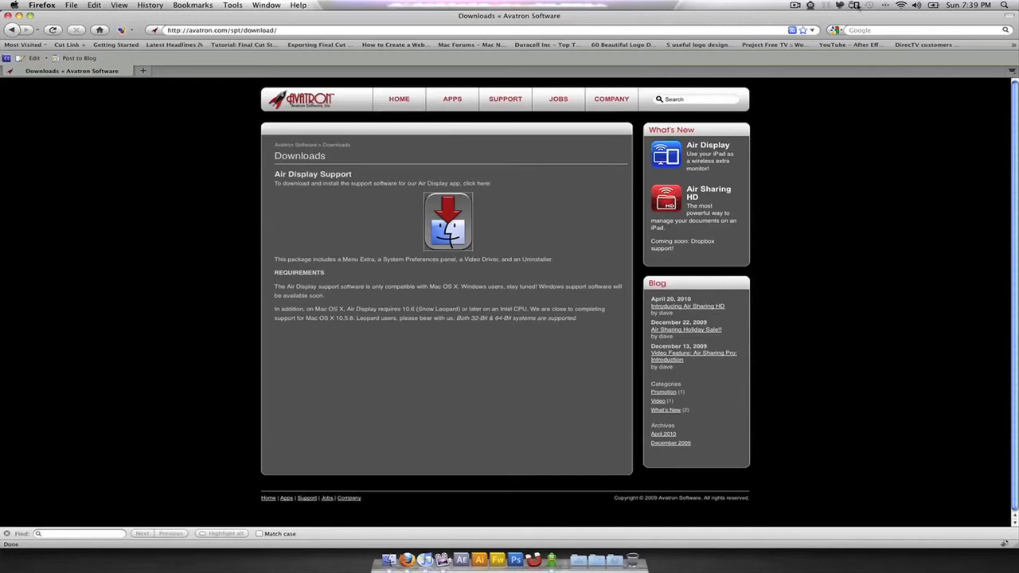
Check Air Display's menu-bar status (on, no iPads found), then open the Apple menu.
left_click(841, 6)
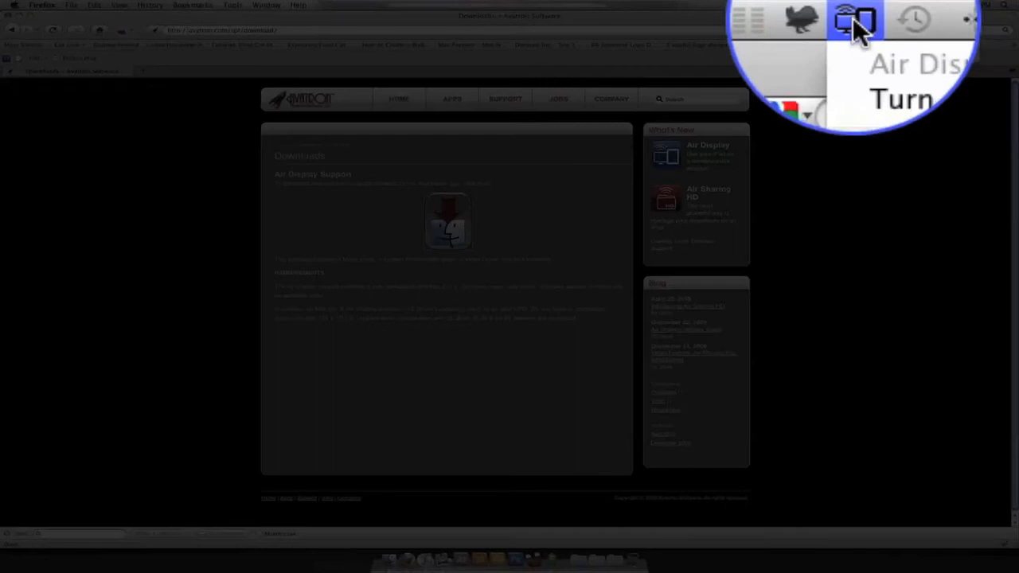
left_click(856, 20)
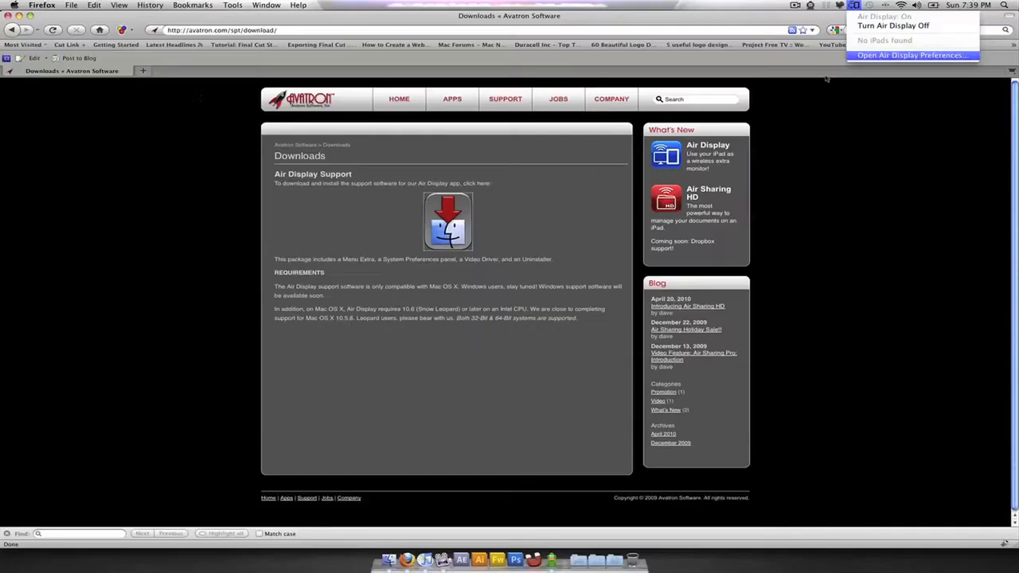
mouse_move(826, 79)
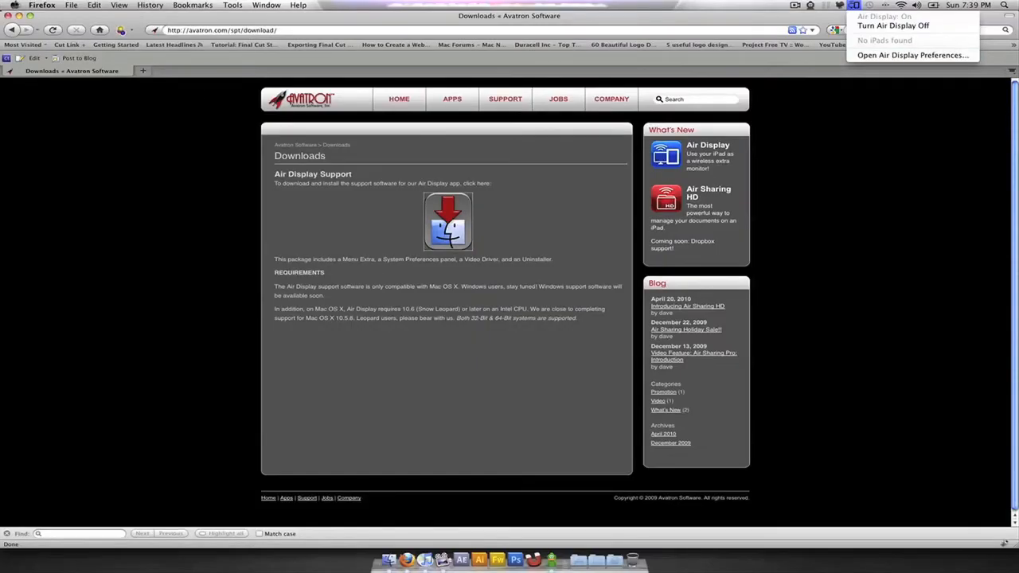
left_click(14, 6)
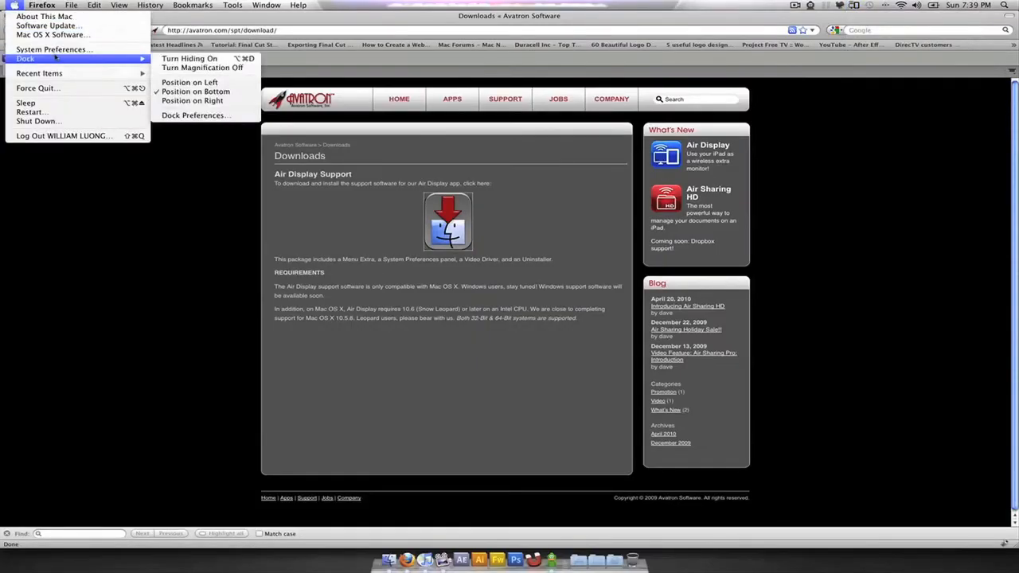
Open System Preferences and go to the Displays settings for the DELL 2408WFP.
left_click(50, 50)
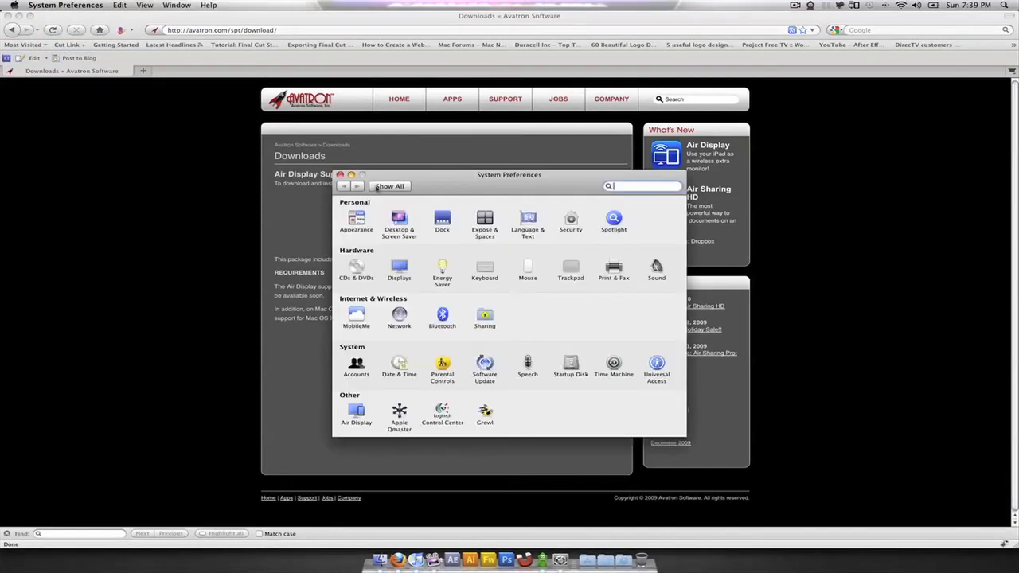
left_click(399, 266)
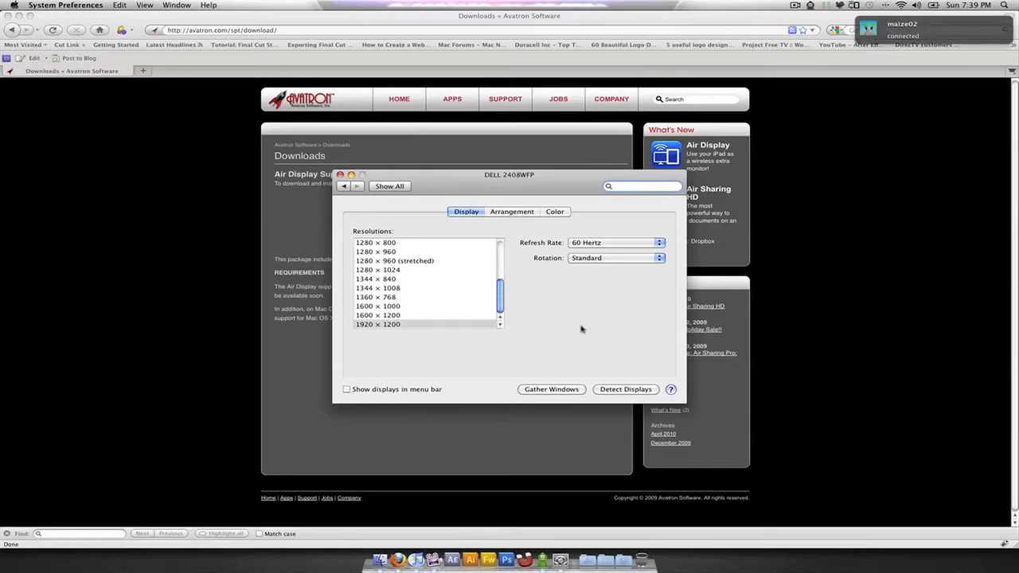
mouse_move(802, 220)
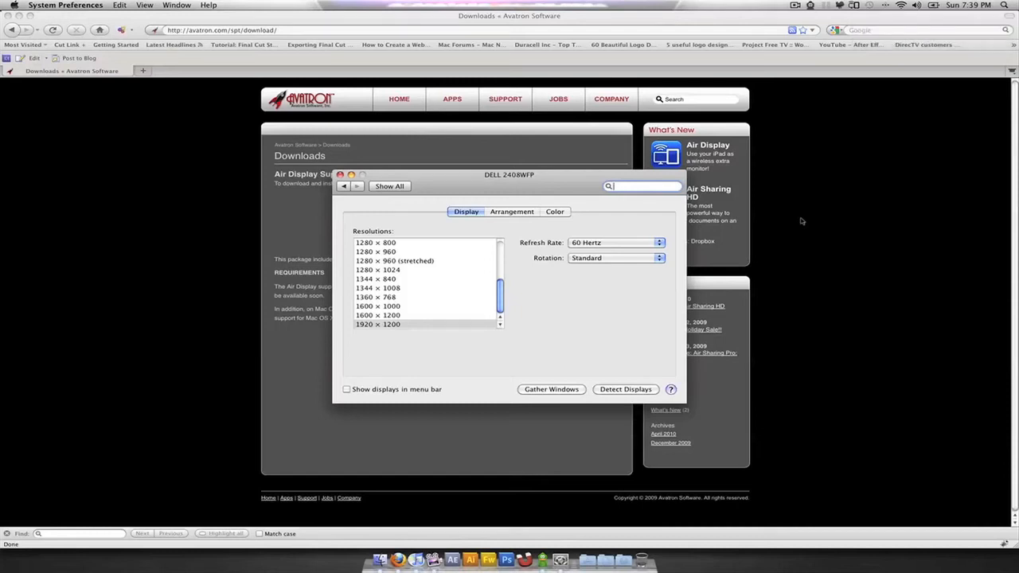
mouse_move(788, 241)
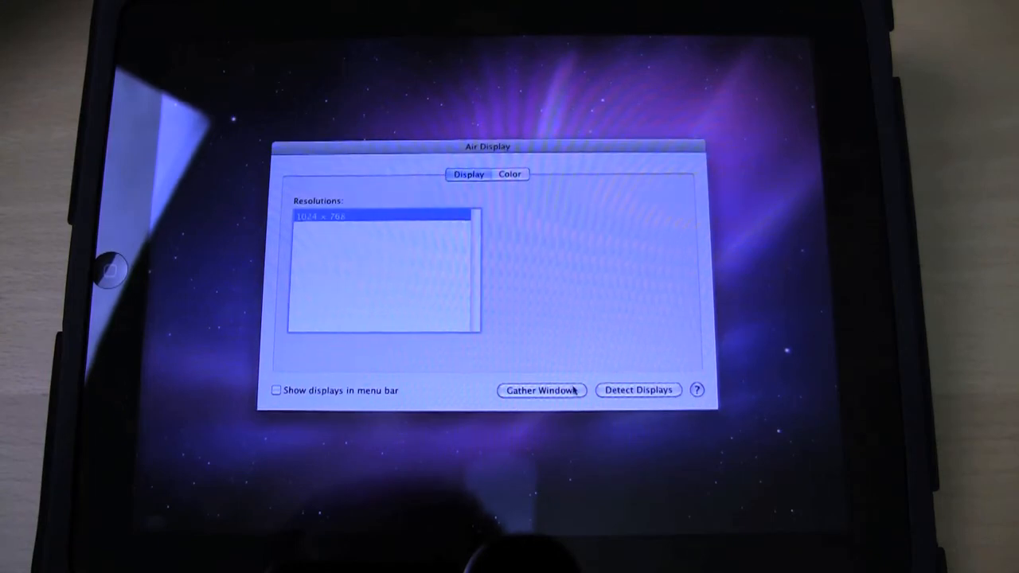
mouse_move(557, 244)
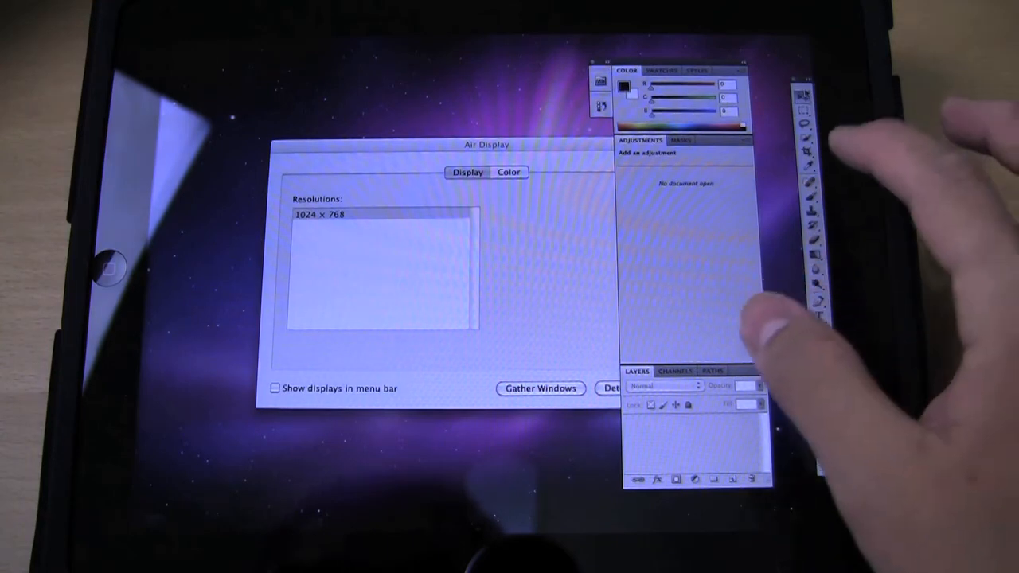
Show Photoshop's alternative brush tools flyout on the iPad's Air Display screen.
left_click(812, 163)
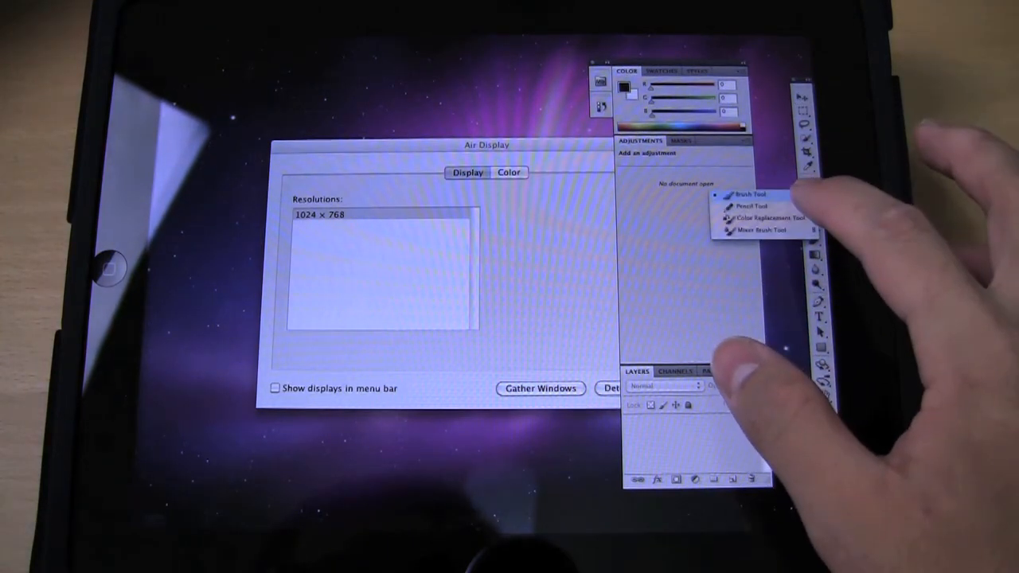